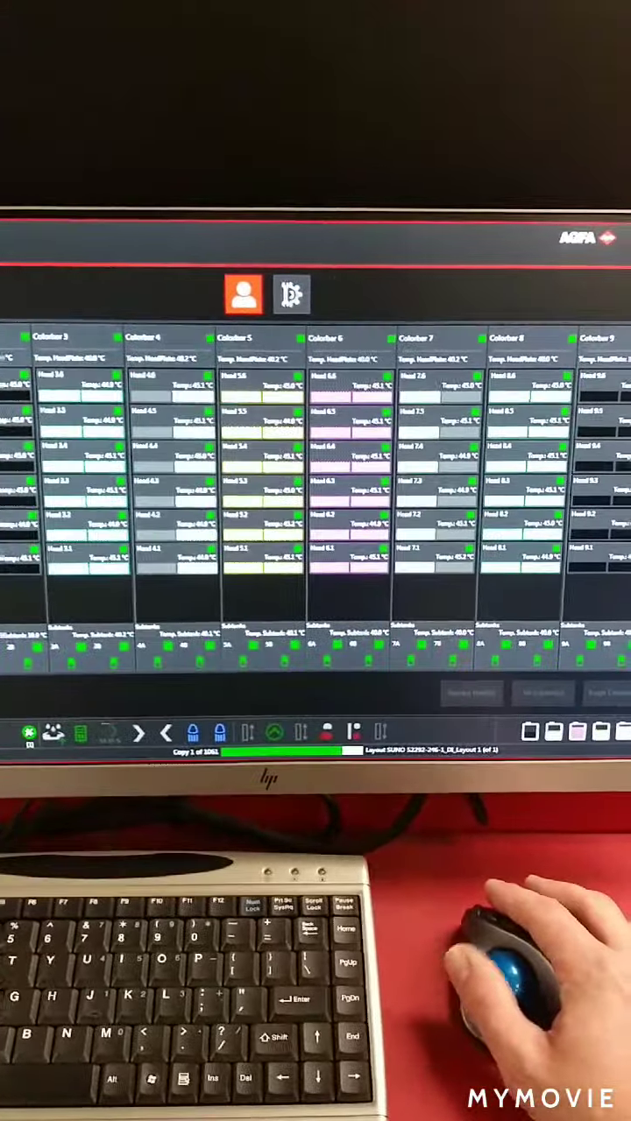
# - Open the Unwinder/Rewinder media setup page from the media icon beside the operator icon
pyautogui.click(292, 294)
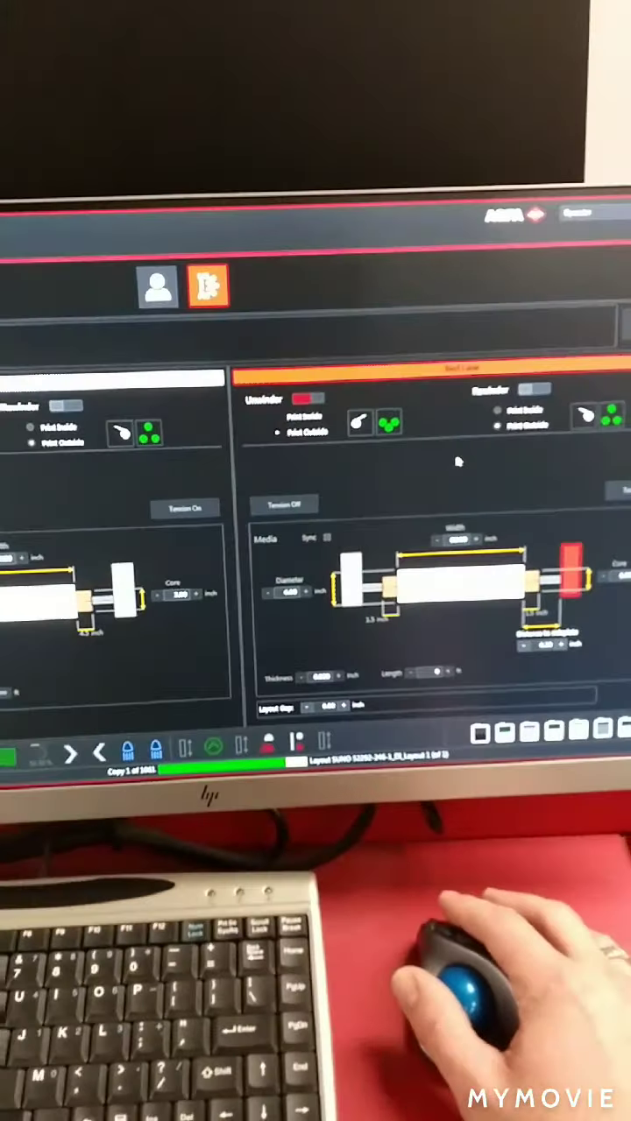